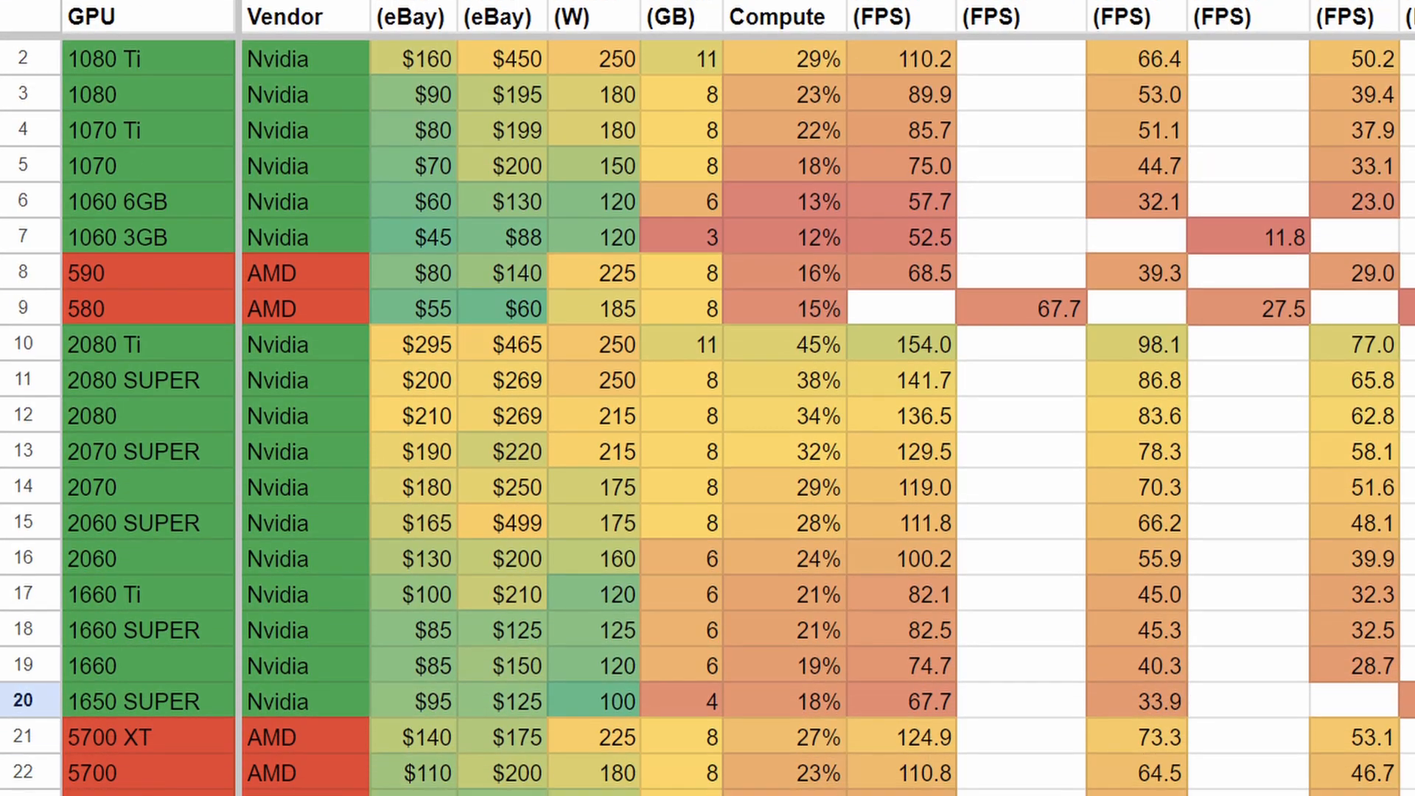
# Scroll the GPU comparison sheet, then bring up PCPartPicker's Budget Gaming saved list ($574.95)
pyautogui.scroll(-3)
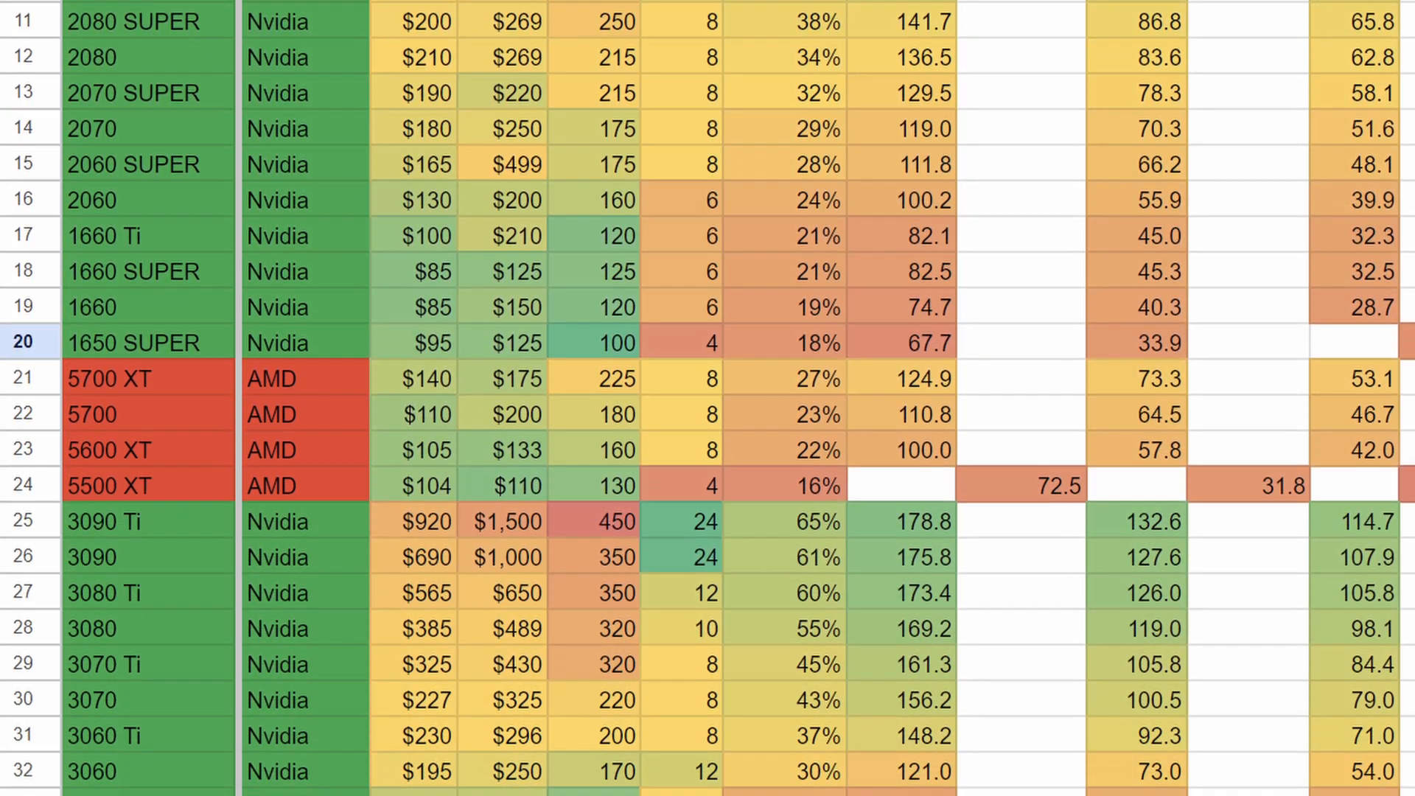
pyautogui.scroll(-3)
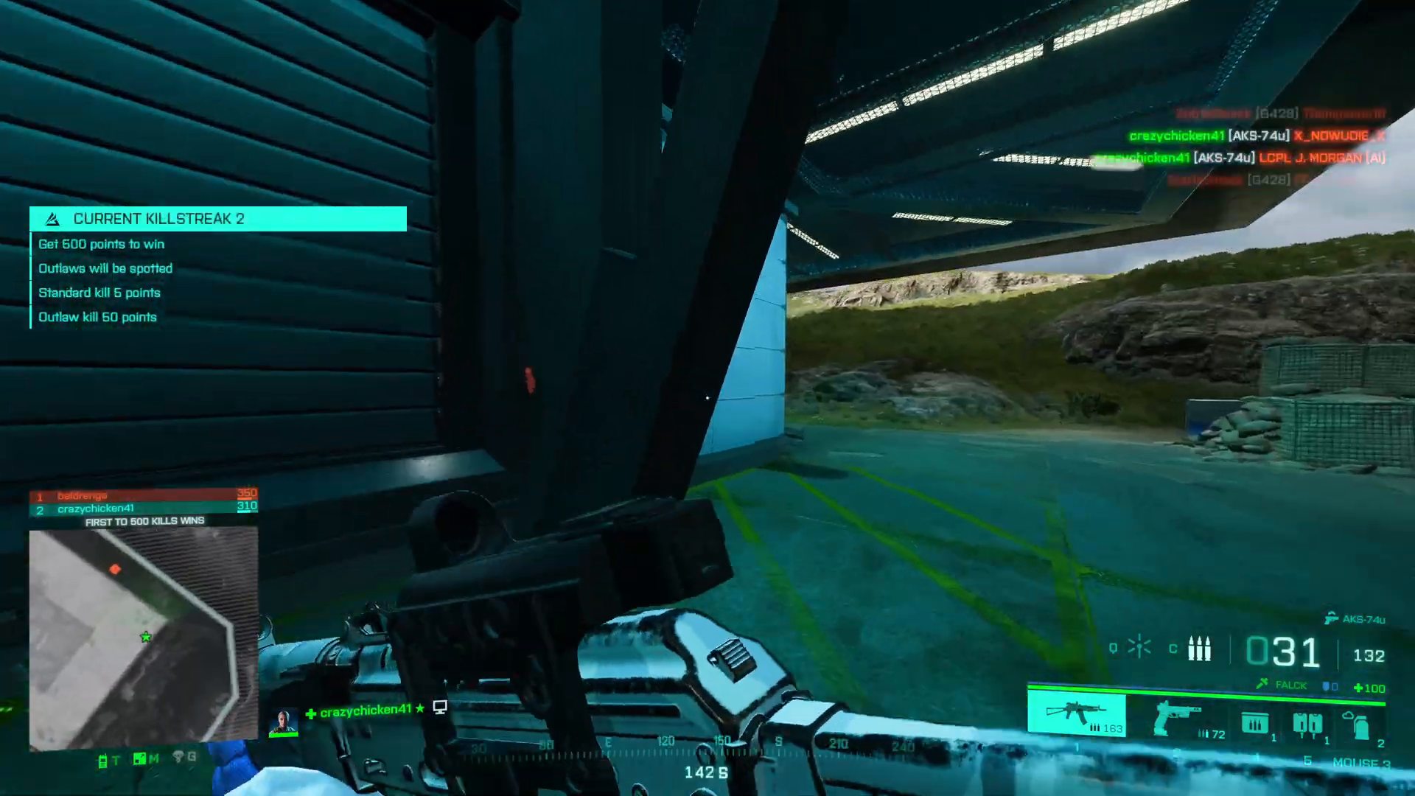
pyautogui.click(708, 398)
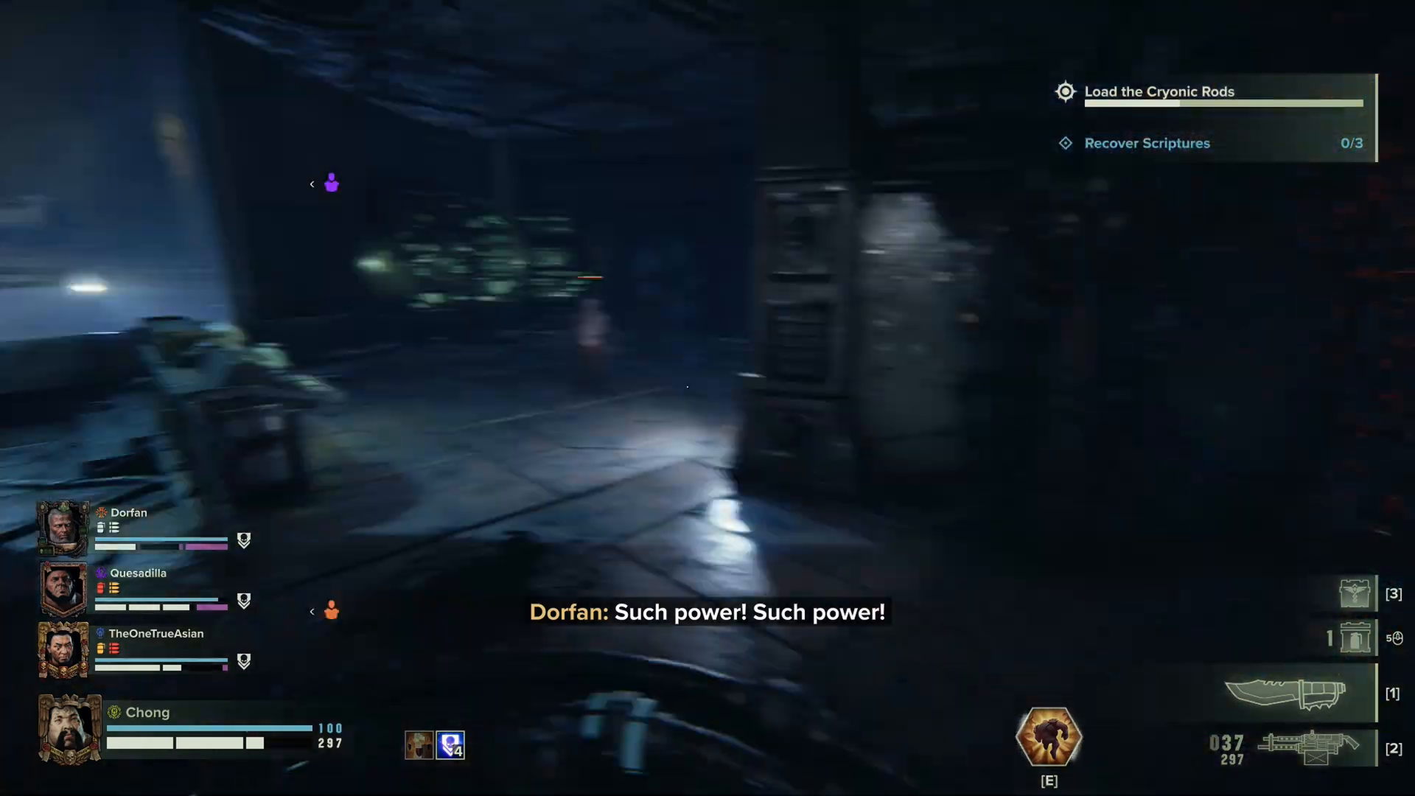
pyautogui.moveTo(708, 398)
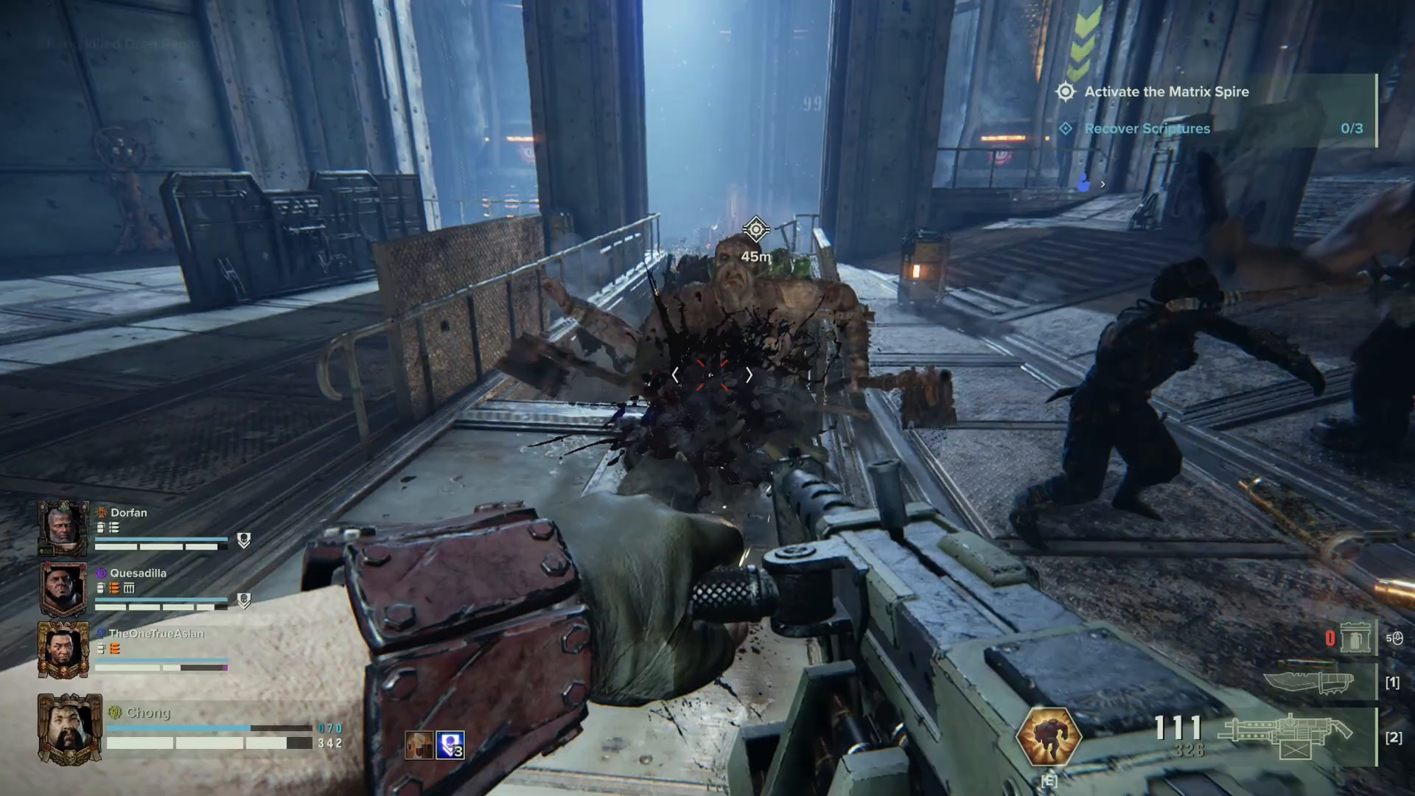
pyautogui.click(707, 376)
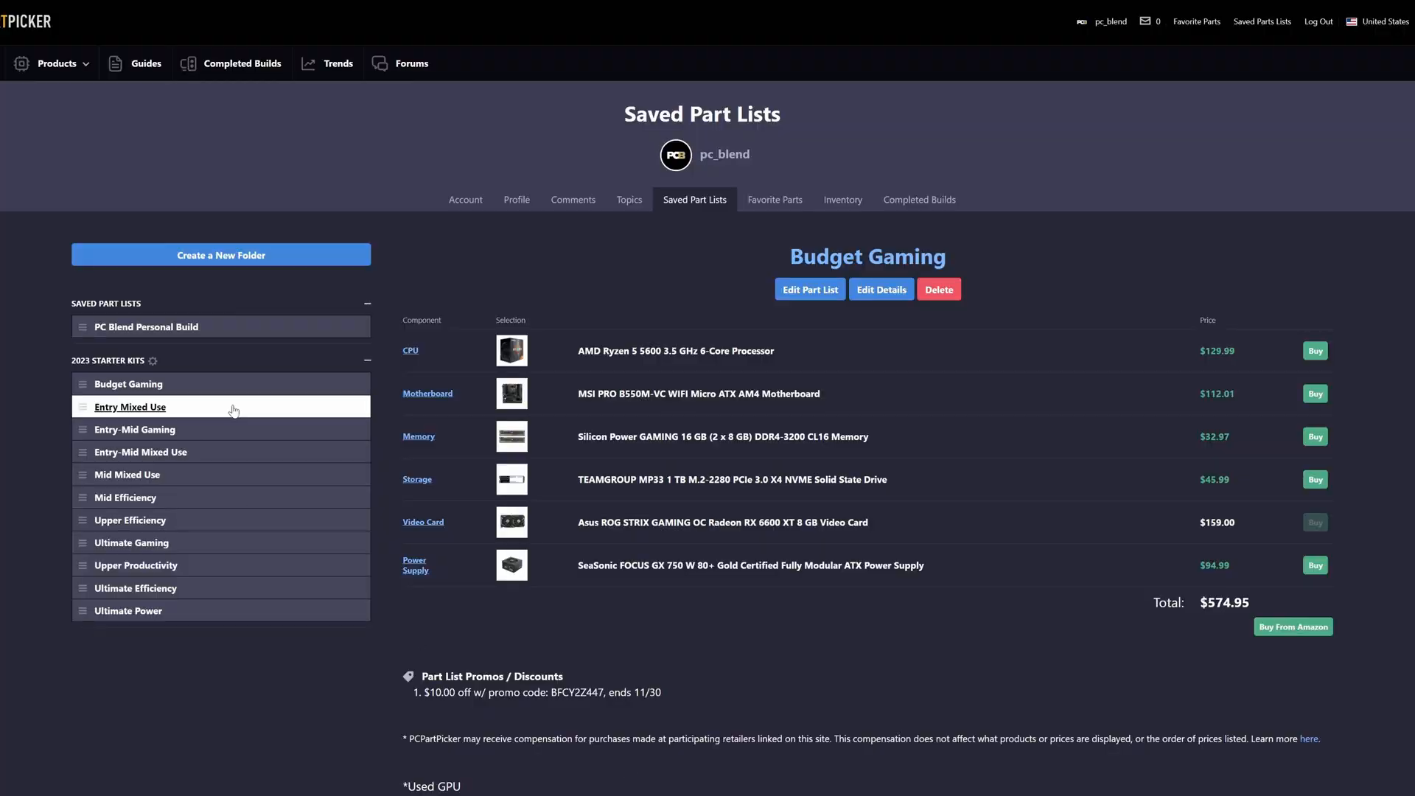
# Browse Mid Mixed Use, Upper Productivity, then Ultimate Power (RTX 4090, $3077.32)
pyautogui.click(127, 473)
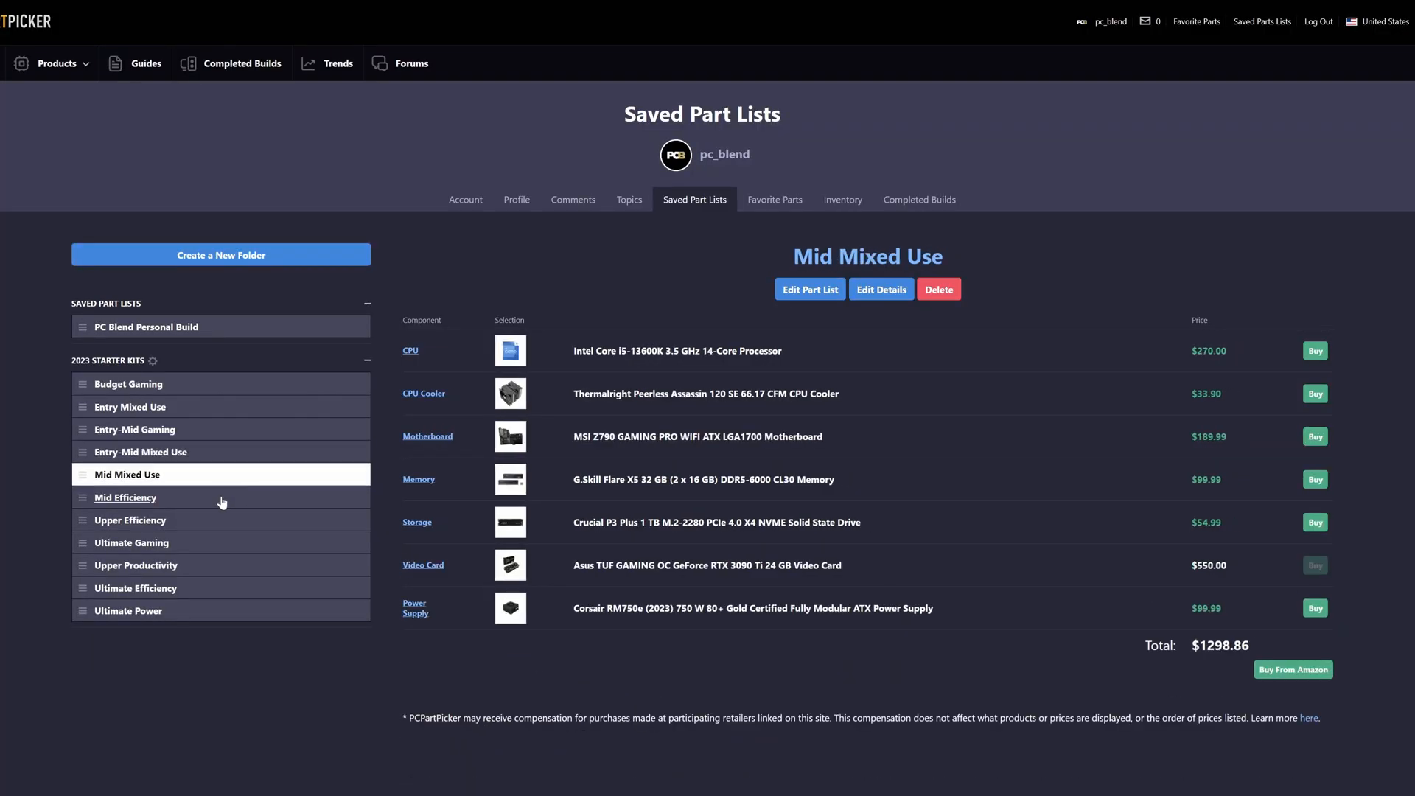
pyautogui.click(136, 565)
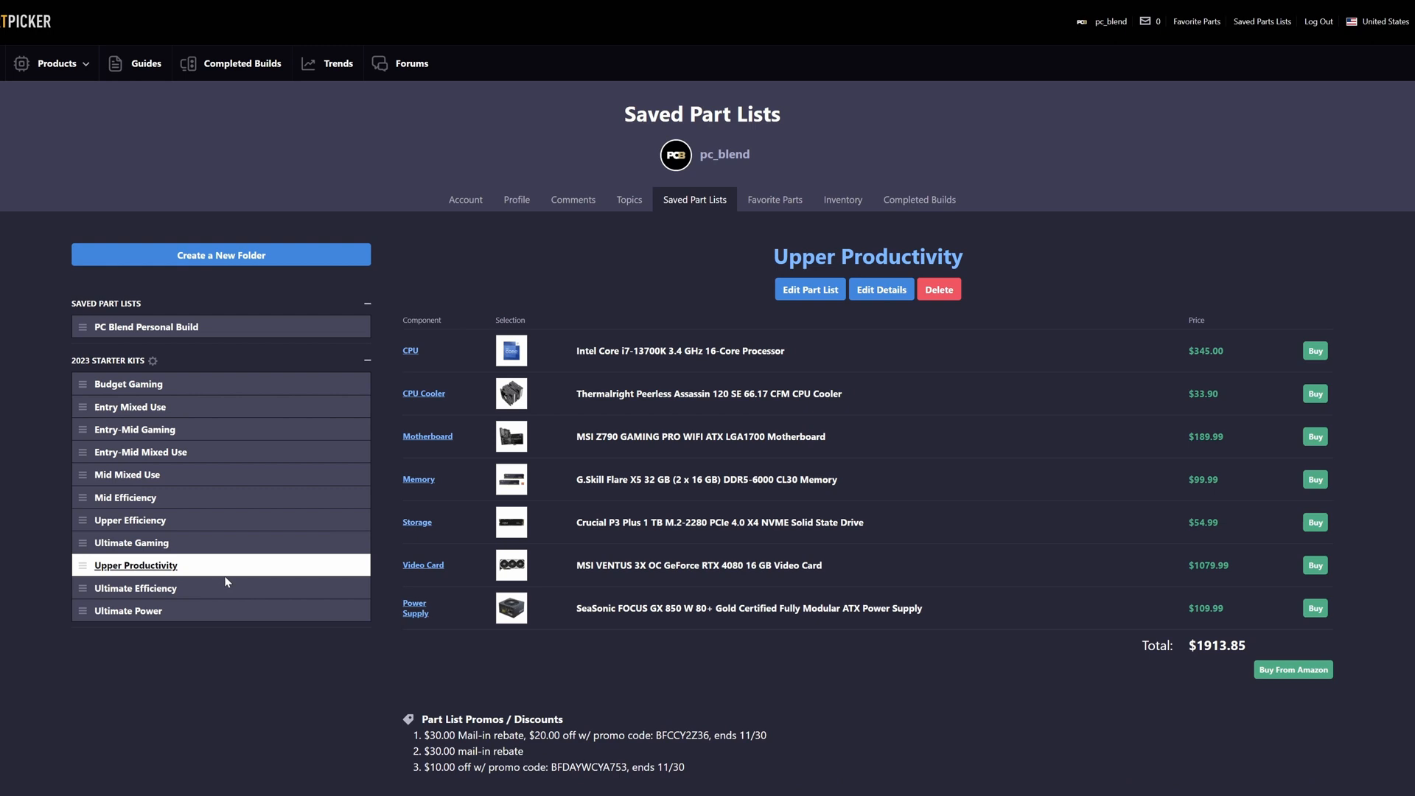
pyautogui.click(128, 610)
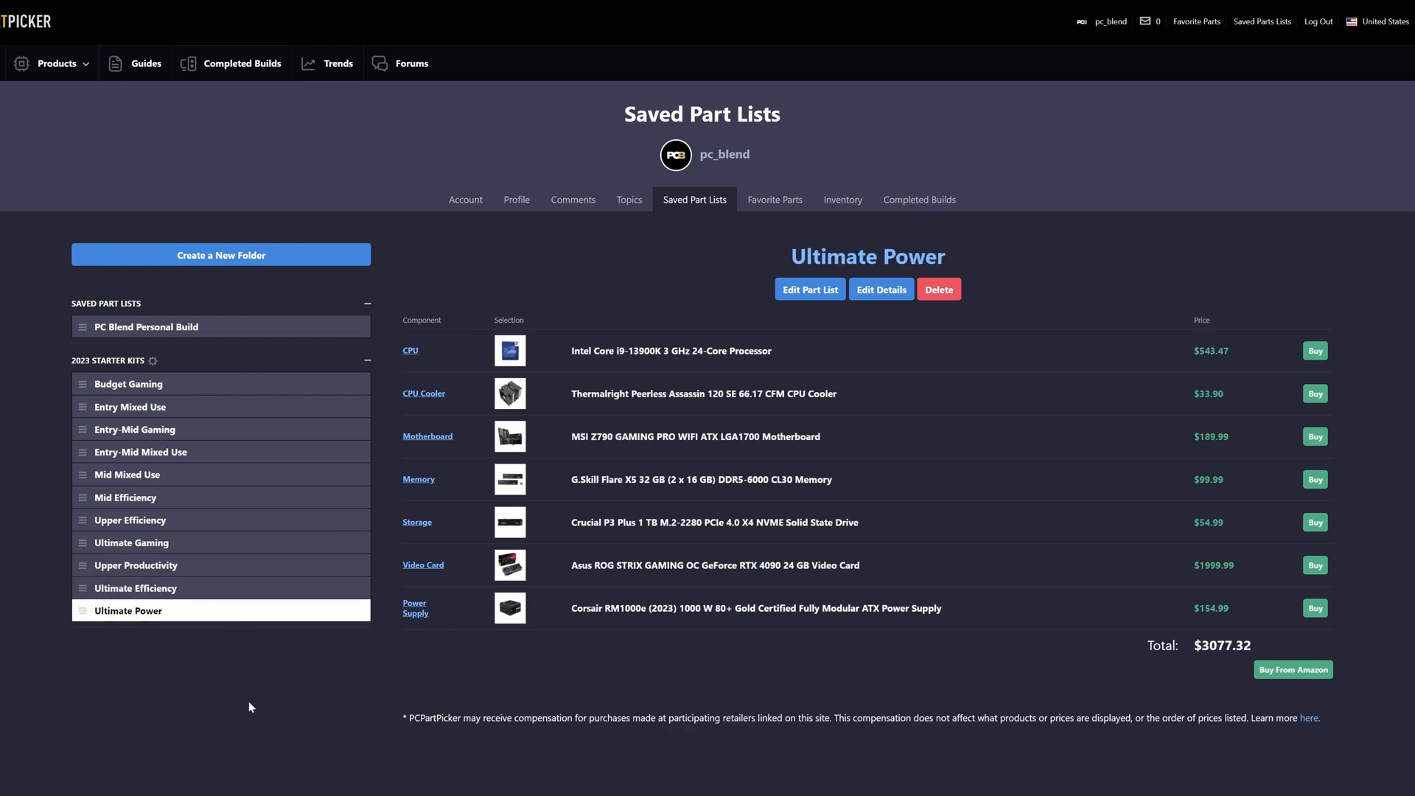